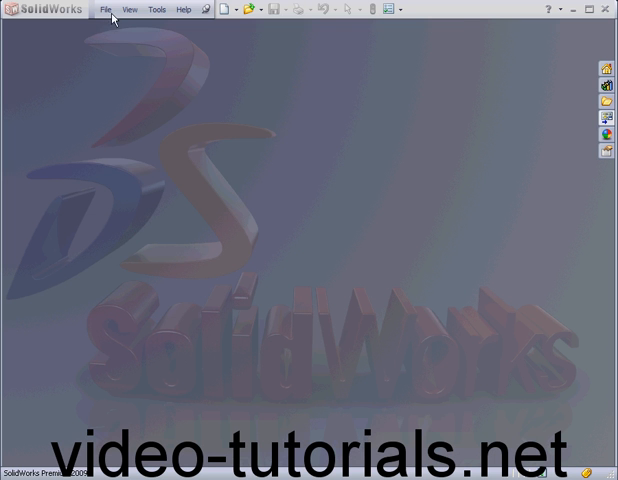
Create a new drawing document using the B-Landscape sheet format with title block
left_click(228, 10)
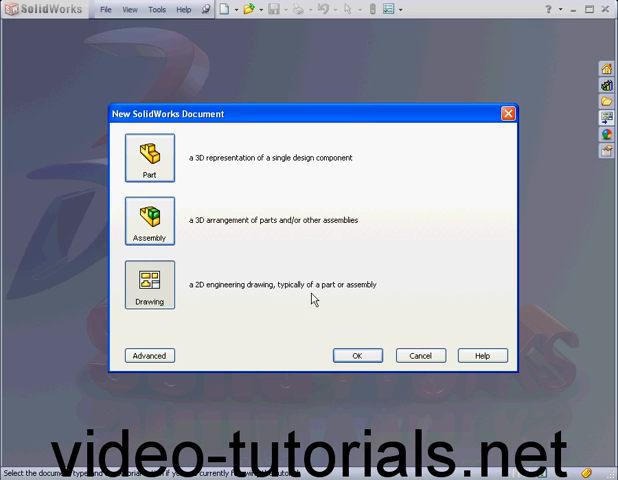
left_click(356, 356)
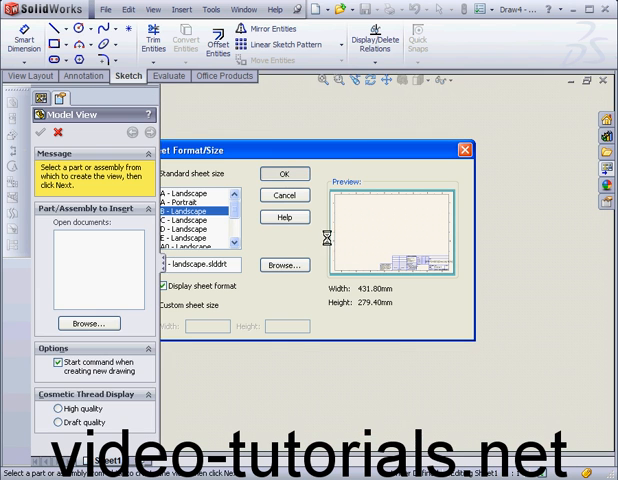
left_click(284, 174)
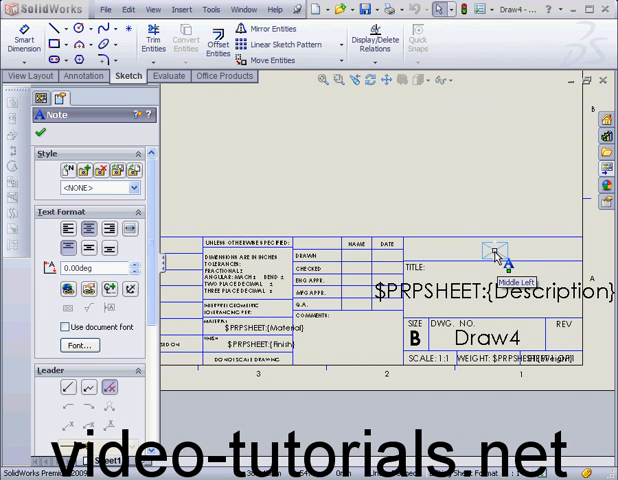
right_click(498, 256)
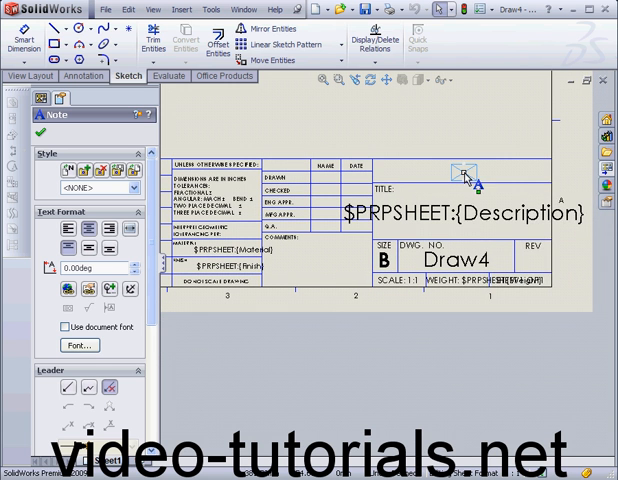
right_click(464, 176)
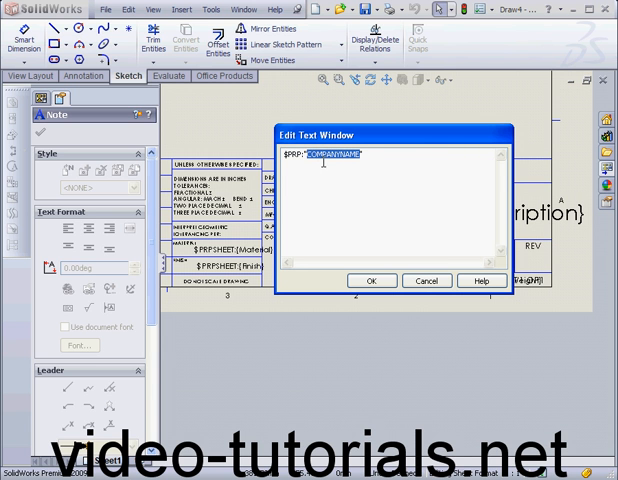
left_click(372, 280)
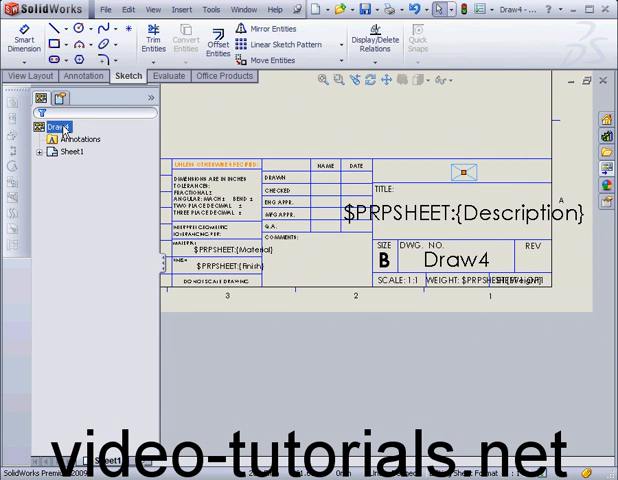
Add a CompanyName custom property with value VTN in the drawing's summary information
left_click(104, 8)
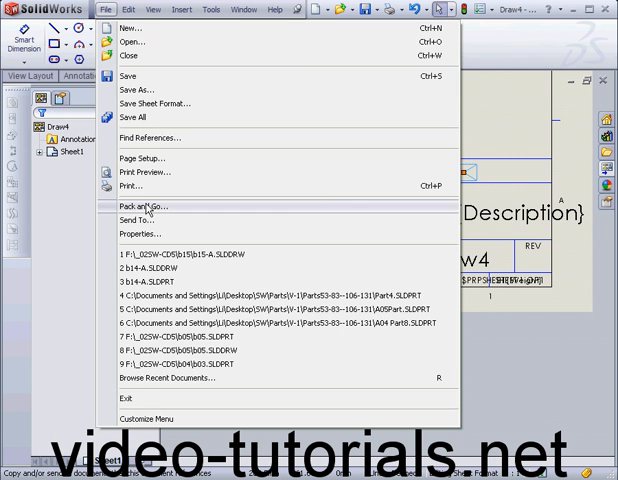
left_click(138, 232)
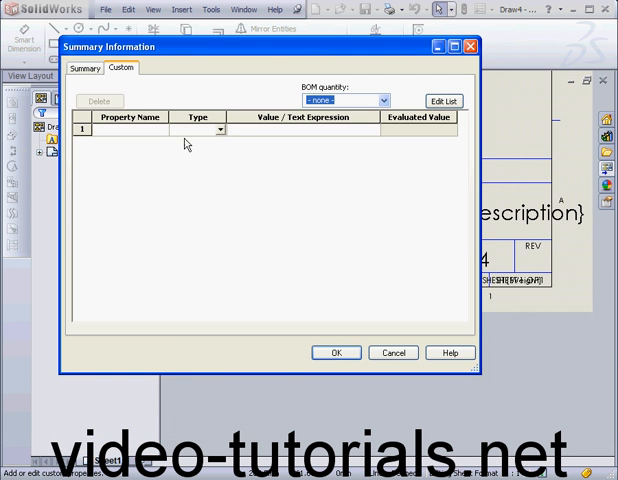
left_click(130, 130)
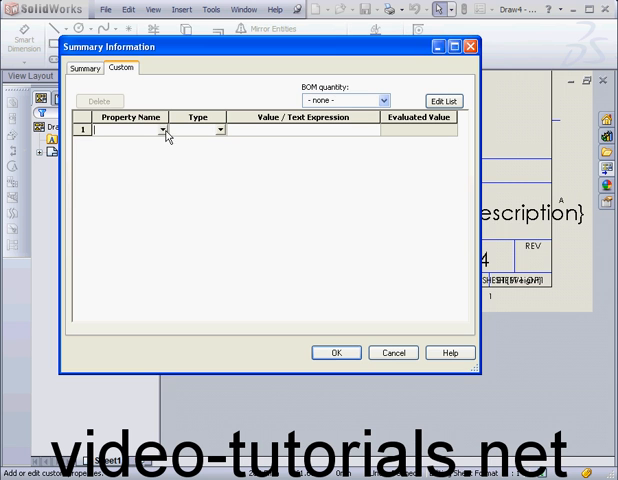
left_click(162, 132)
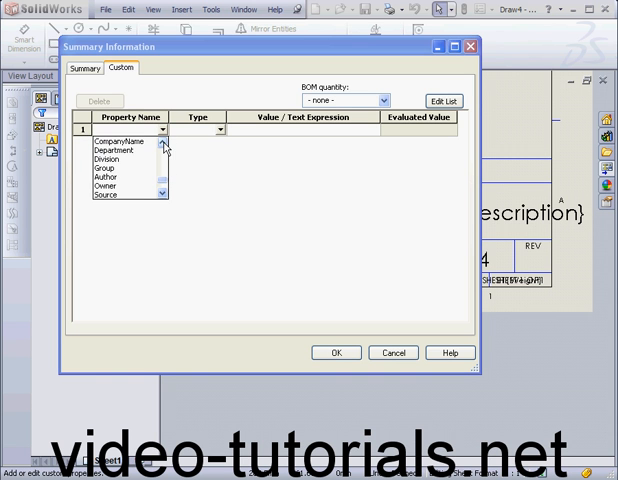
left_click(120, 140)
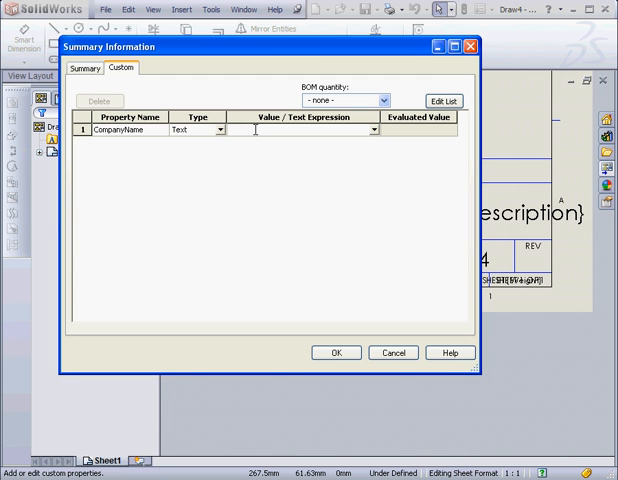
type("VTN")
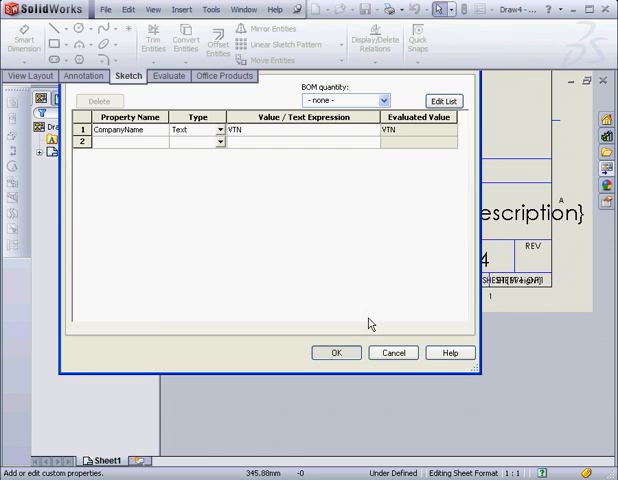
left_click(336, 352)
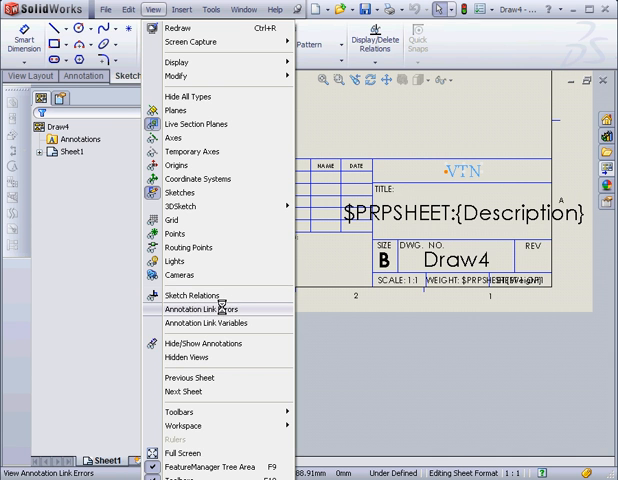
Show annotation link errors so unresolved title block property links are highlighted
left_click(200, 308)
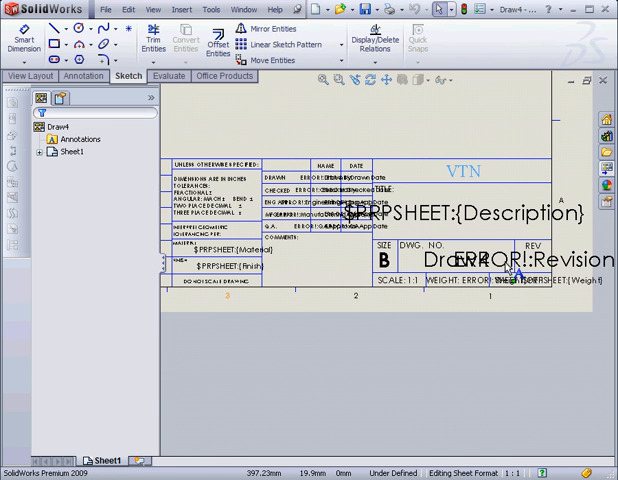
left_click(154, 8)
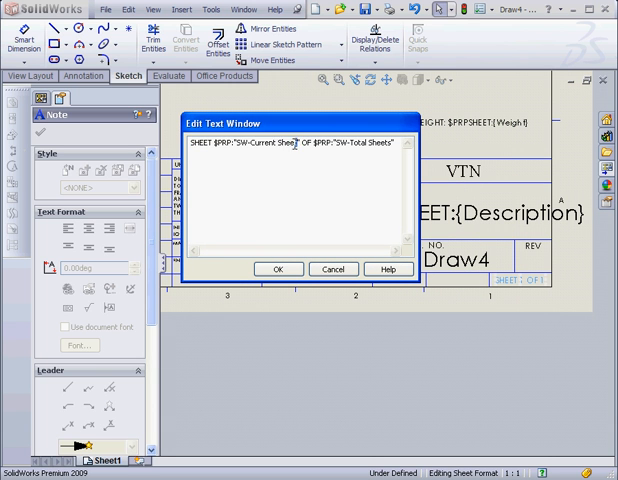
double_click(270, 142)
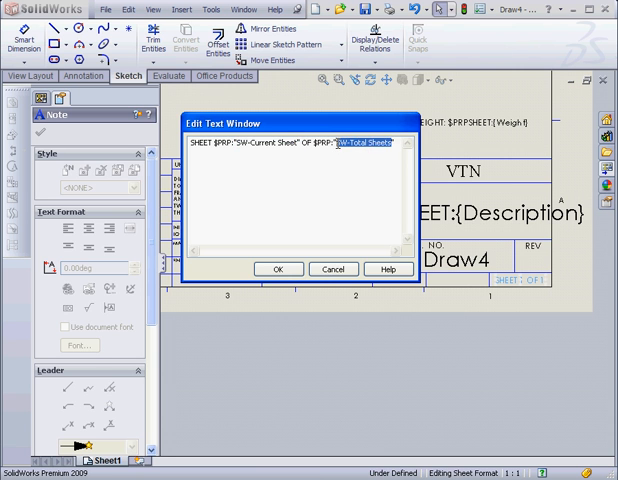
left_click(278, 268)
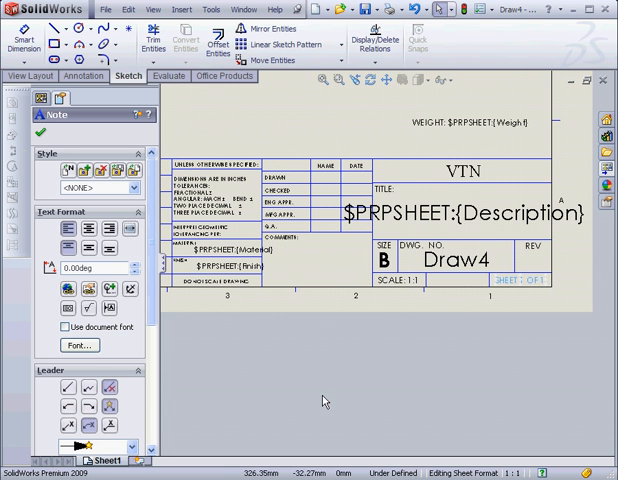
Delete Sheet2 and confirm, leaving two sheets so the title block reads SHEET 1 OF 2
left_click(146, 460)
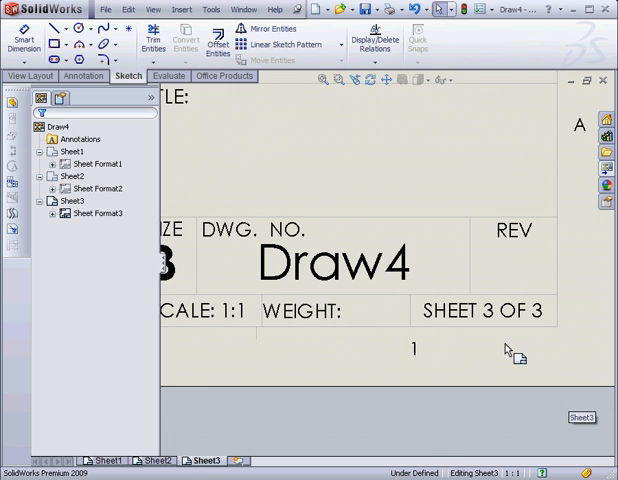
mouse_move(456, 328)
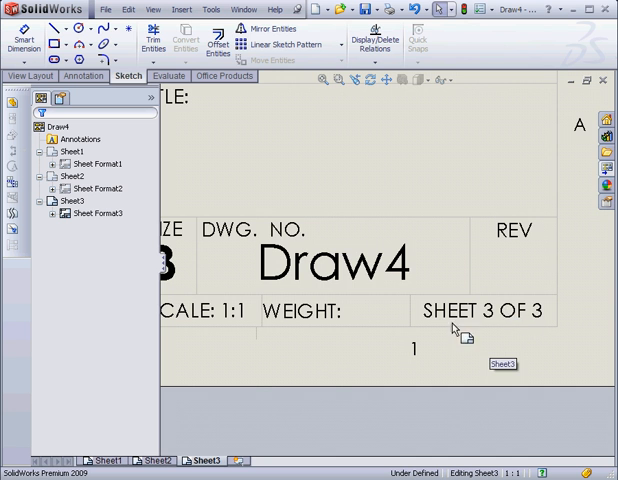
left_click(162, 460)
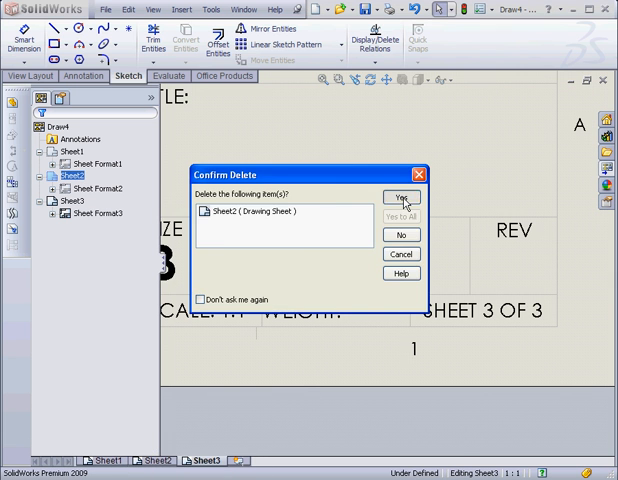
left_click(400, 196)
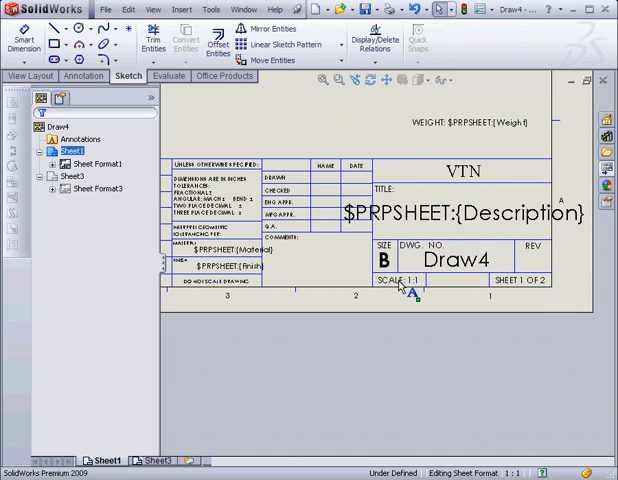
Set the sheet scale to 2:1 through the sheet properties, updating the title block scale
right_click(416, 288)
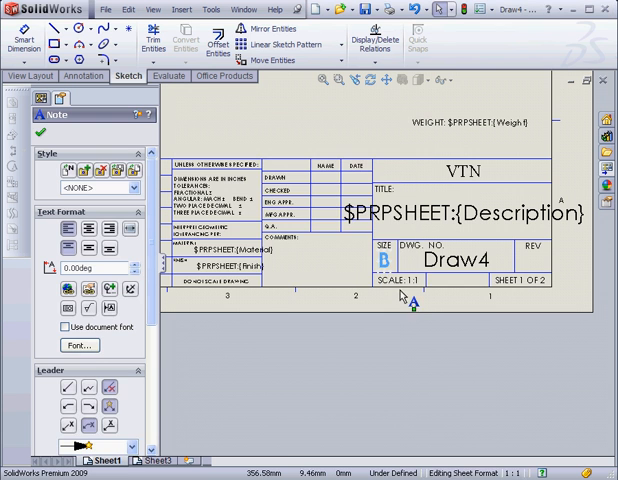
right_click(408, 296)
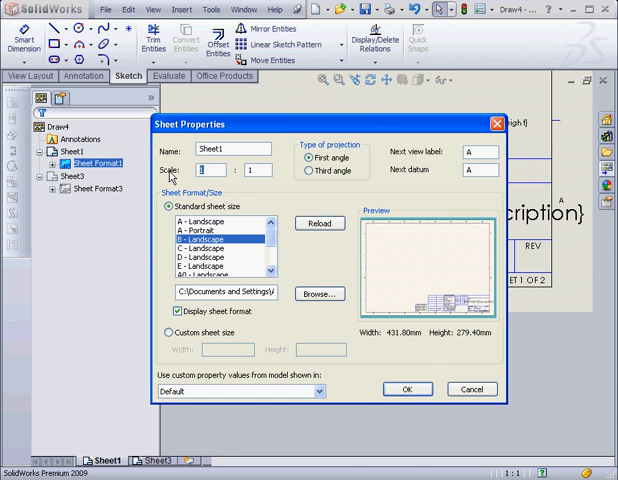
left_click(408, 388)
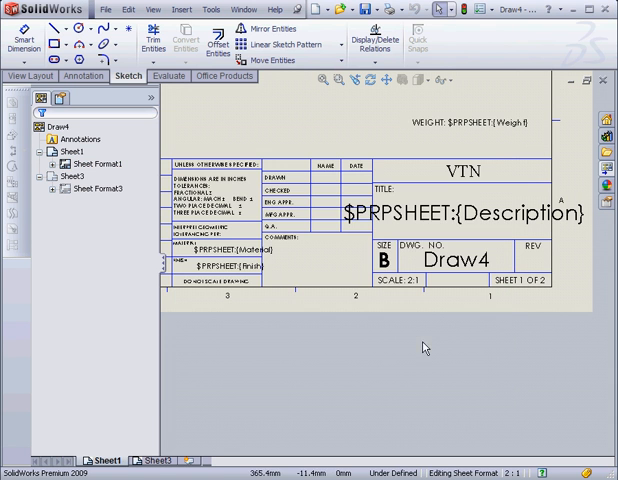
mouse_move(408, 288)
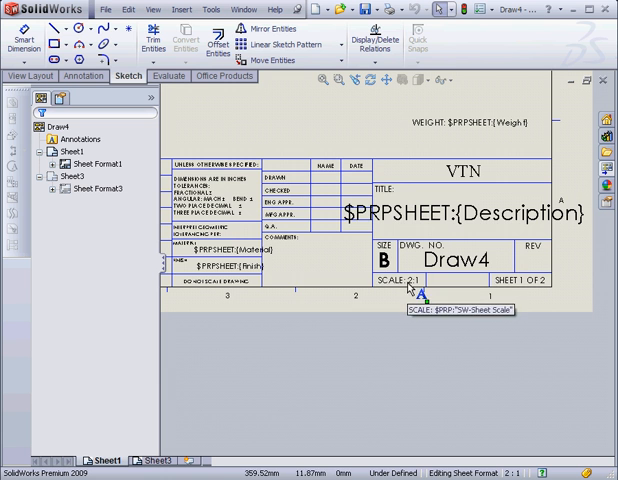
Reopen the sheet properties and return the sheet to B-Landscape at 1:1 scale
right_click(96, 164)
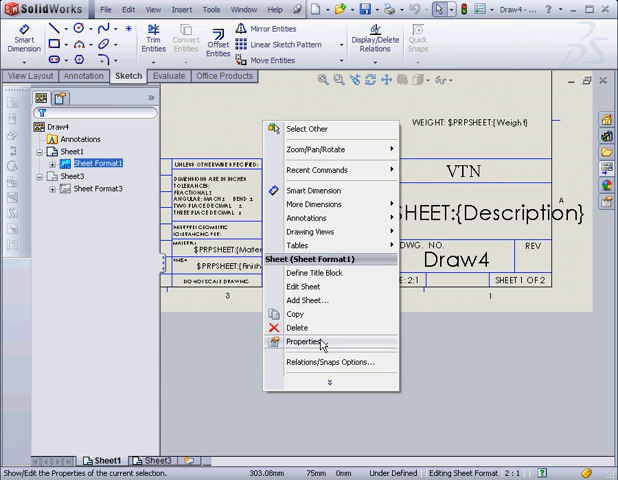
left_click(300, 342)
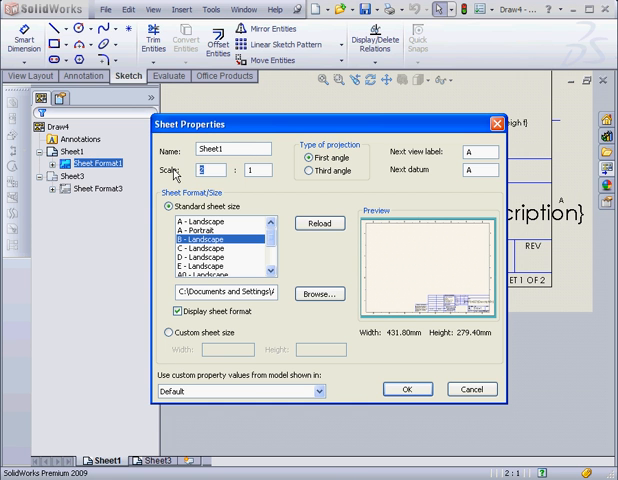
left_click(406, 388)
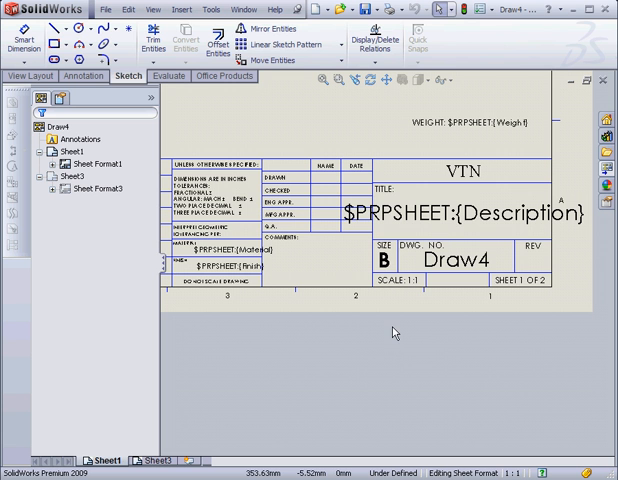
mouse_move(478, 138)
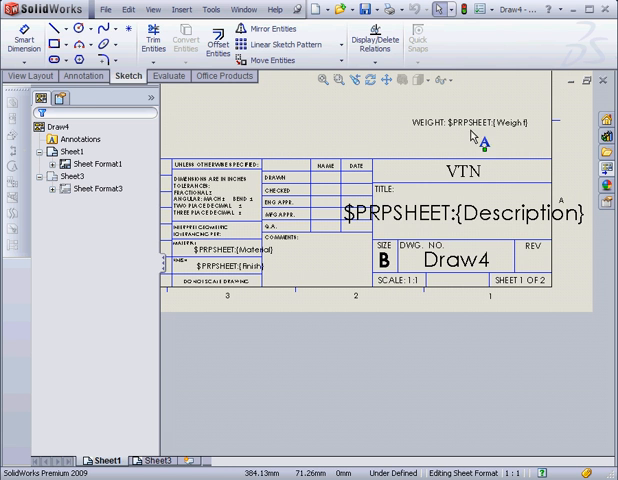
Check the Description note's property link, then close the b14-A drawing window
right_click(460, 216)
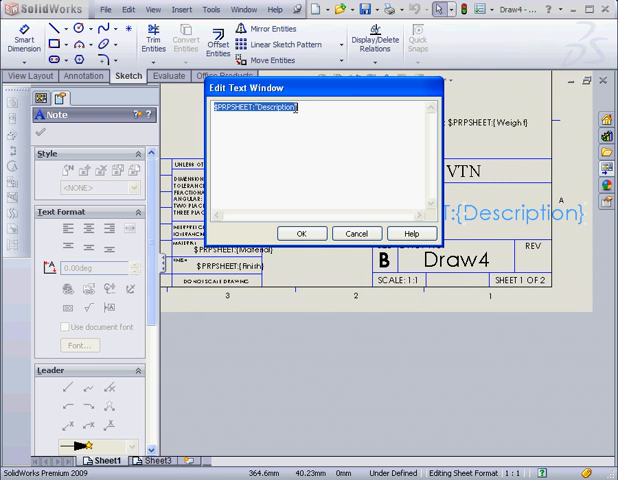
left_click(302, 232)
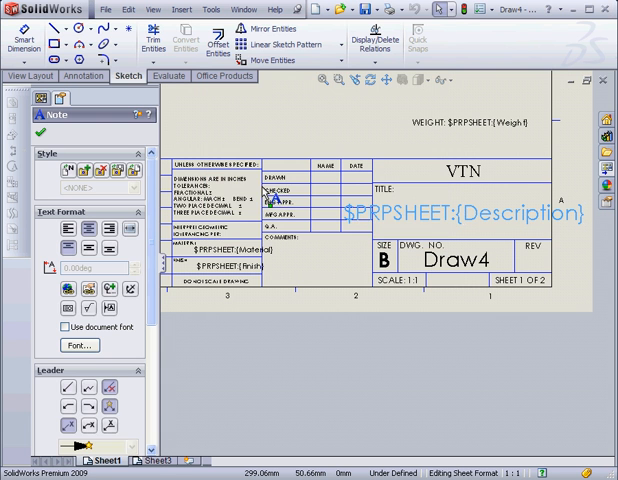
left_click(104, 8)
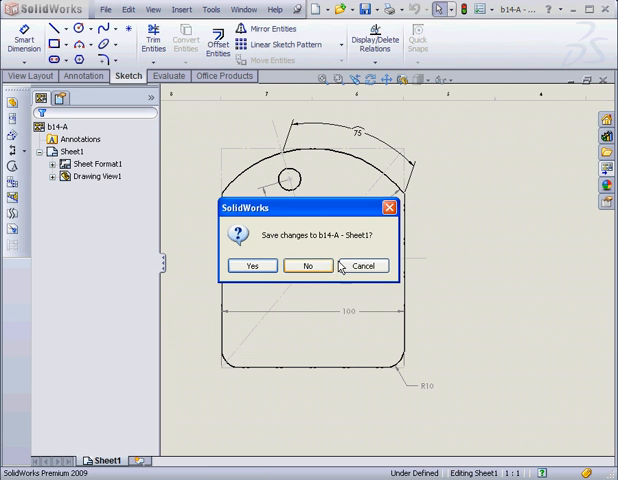
In the b14-A part, add a Description custom property with the value My Part
left_click(308, 264)
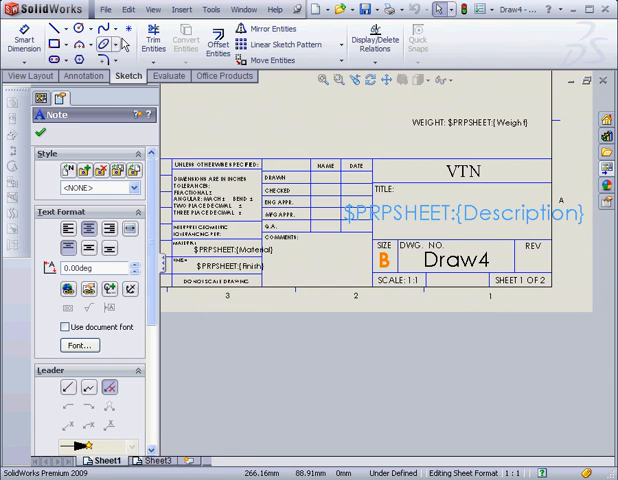
left_click(104, 8)
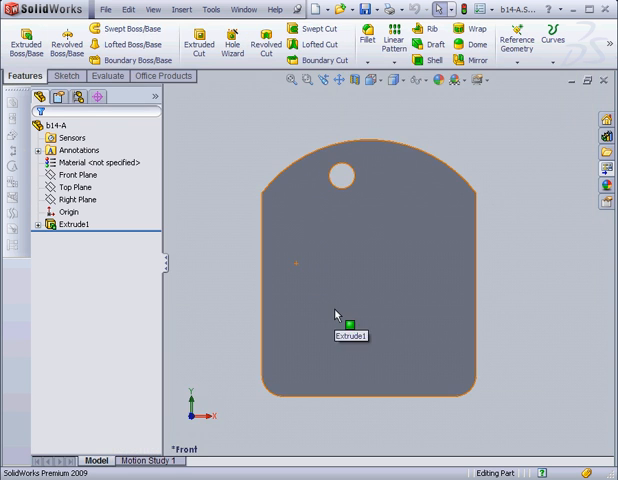
left_click(104, 8)
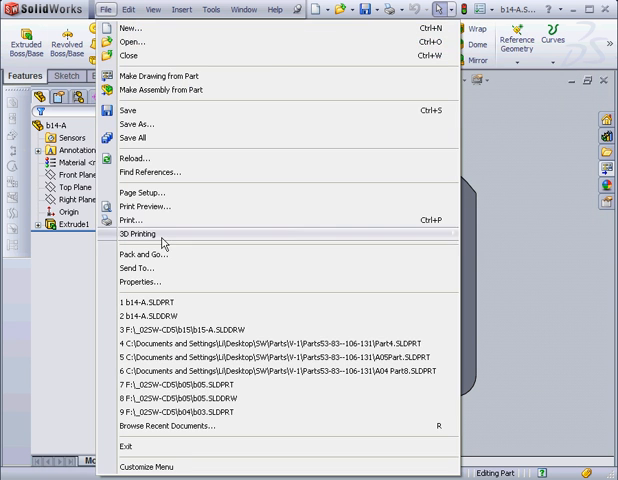
left_click(138, 280)
type("My Pa")
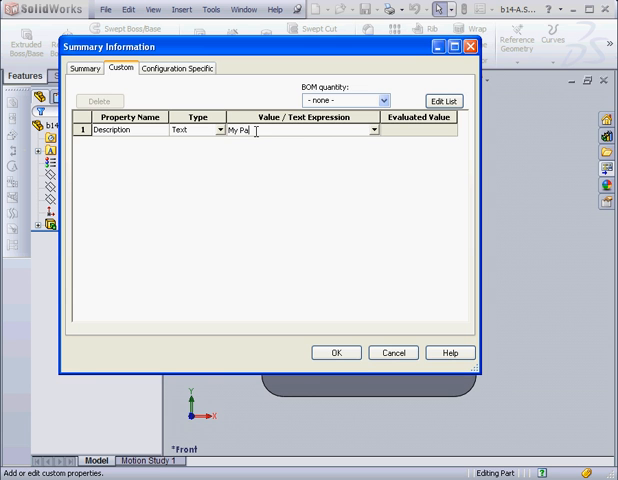
type("rt")
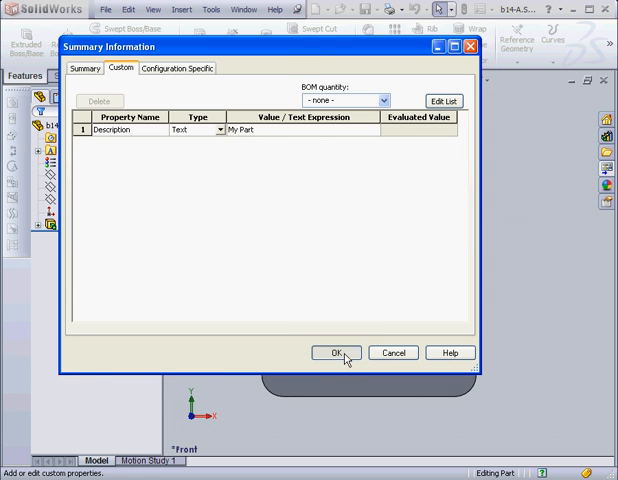
left_click(336, 352)
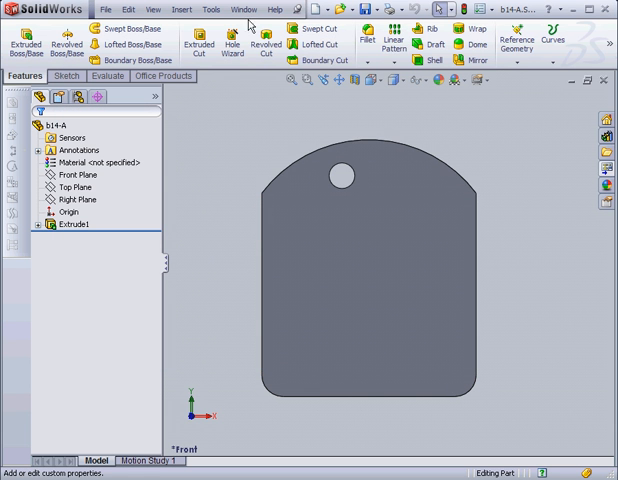
Return to the drawing and place the Front view of b14-A.SLDPRT from the View Palette
left_click(242, 8)
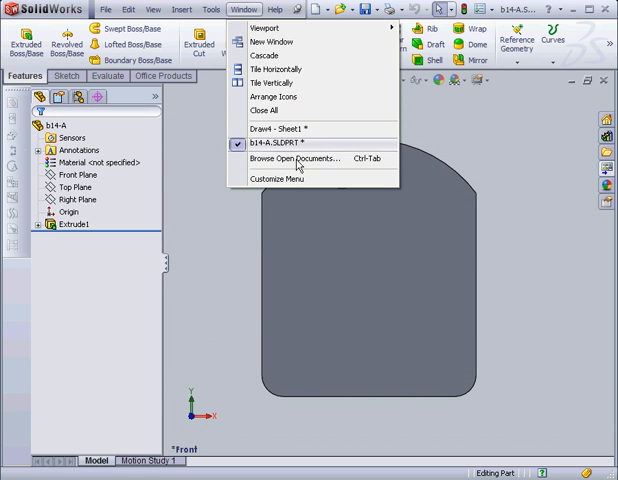
left_click(276, 128)
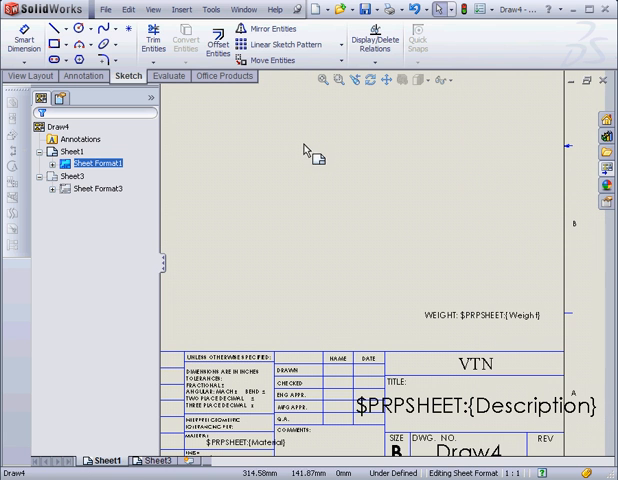
right_click(308, 148)
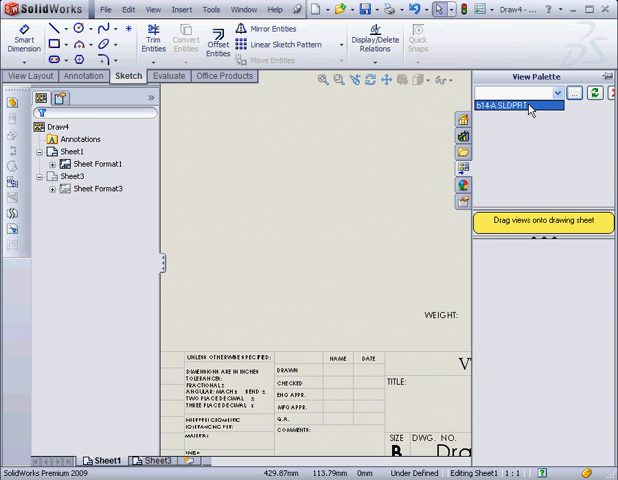
left_click(524, 104)
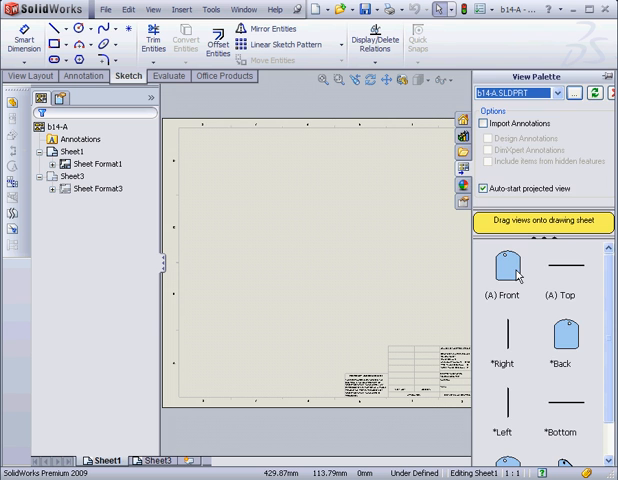
left_click_drag(504, 276, 284, 220)
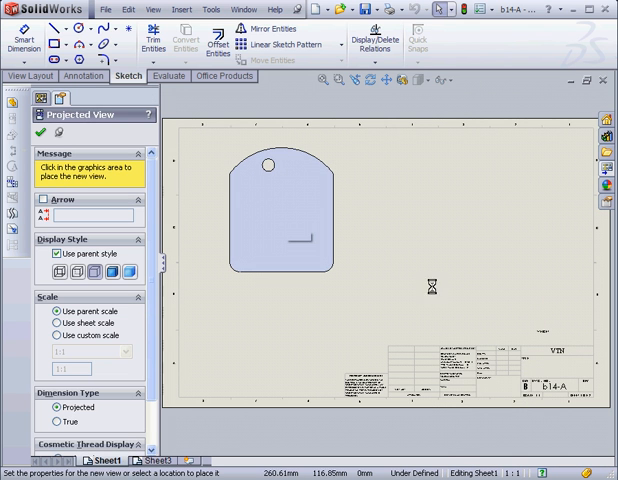
left_click(290, 238)
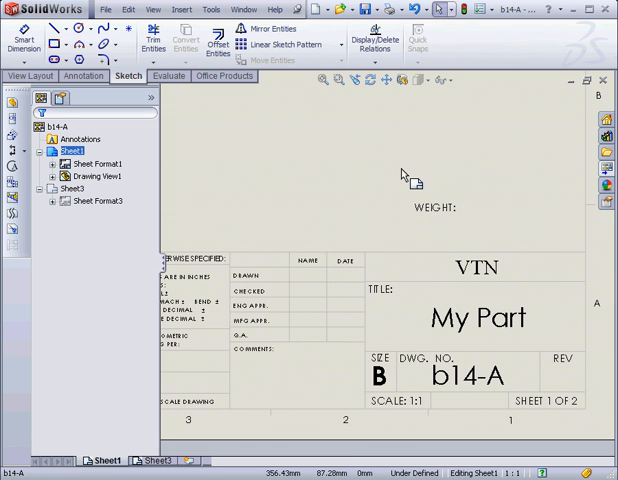
Back in the b14-A part, reopen its custom properties and start a second property row
left_click(244, 8)
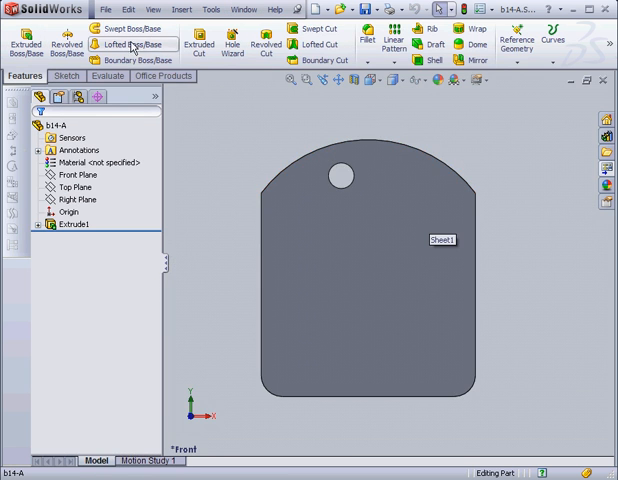
left_click(104, 8)
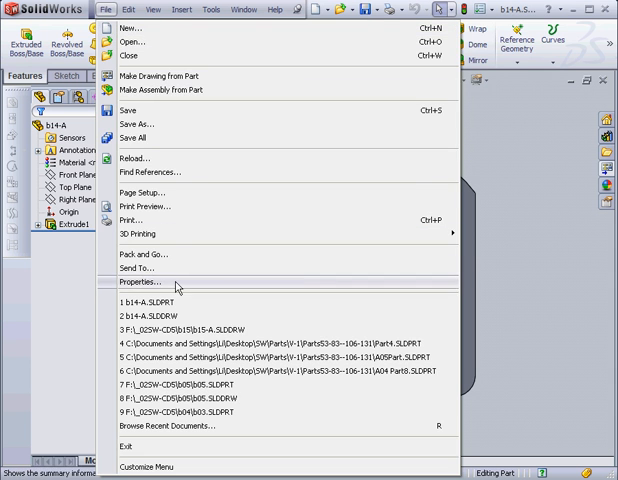
left_click(136, 282)
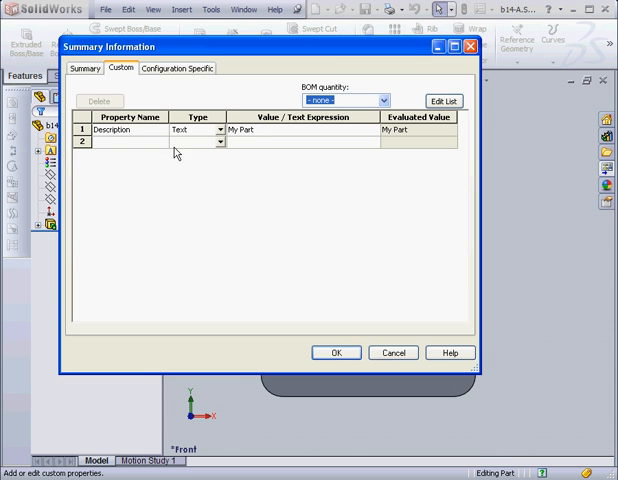
left_click(220, 140)
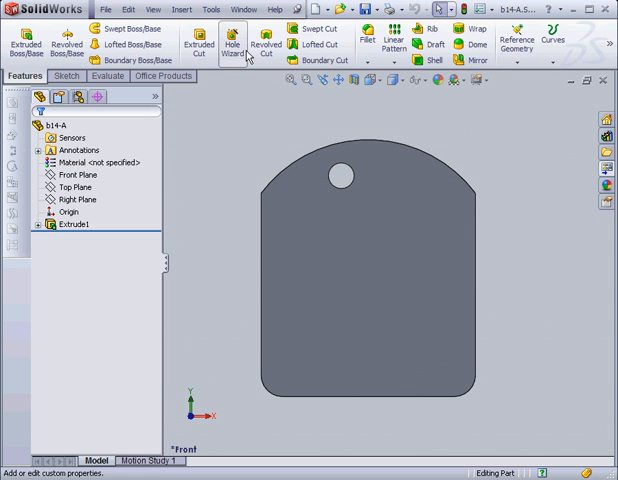
Switch to the b14-A drawing and start editing its sheet format title block
left_click(244, 8)
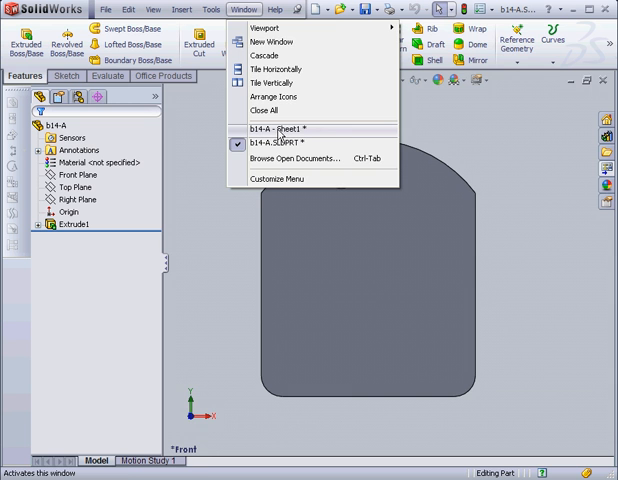
left_click(290, 128)
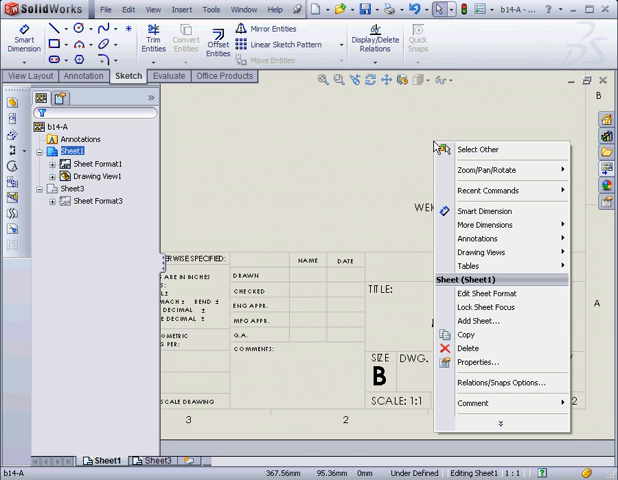
left_click(480, 288)
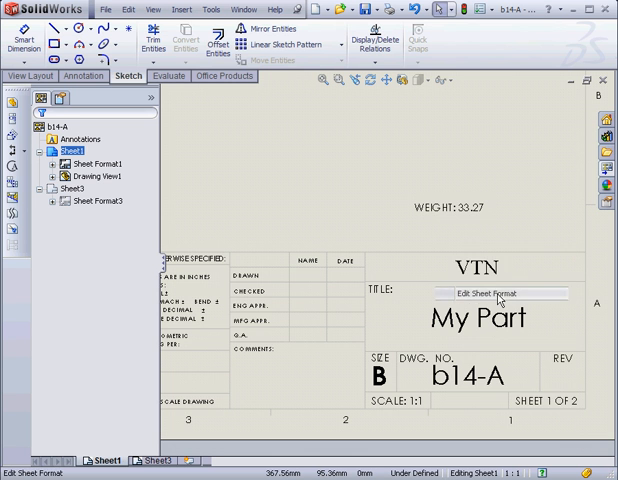